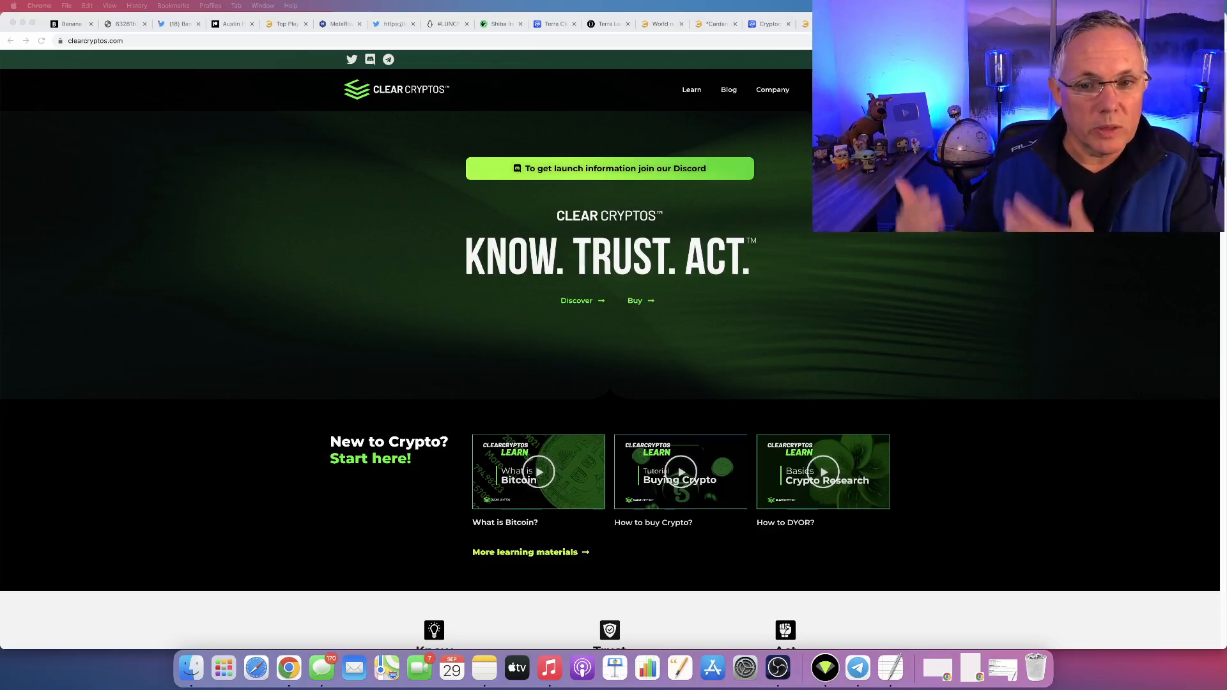
mouse_move(557, 202)
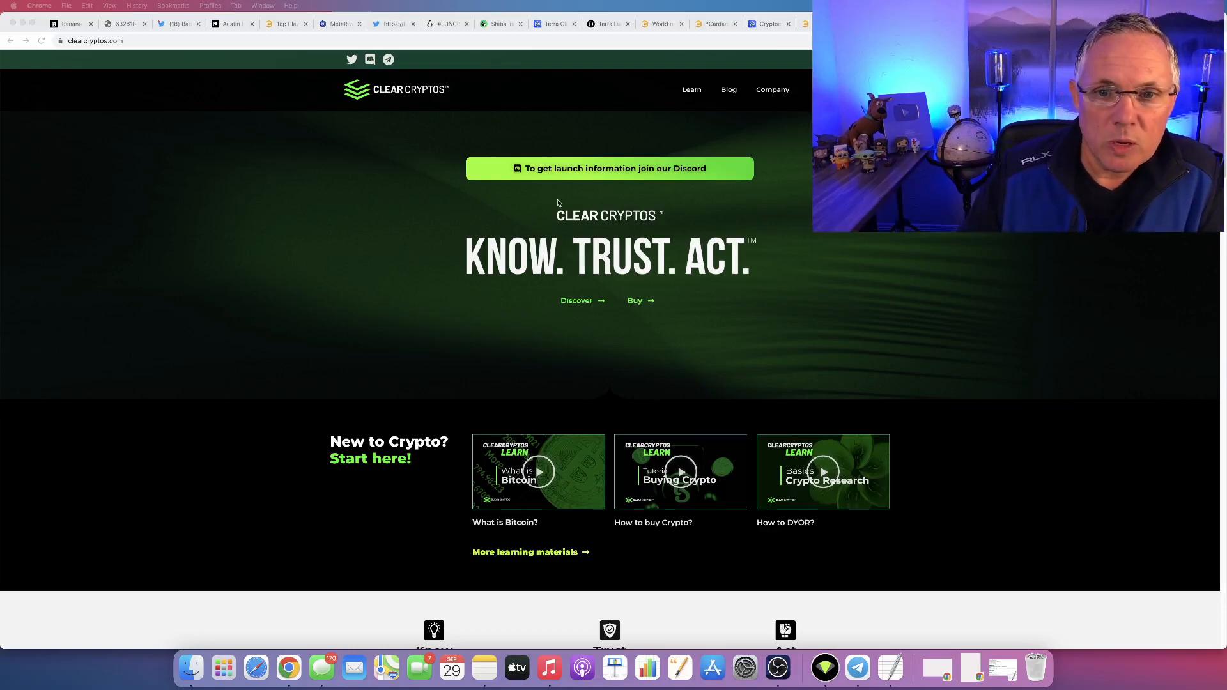
mouse_move(609, 172)
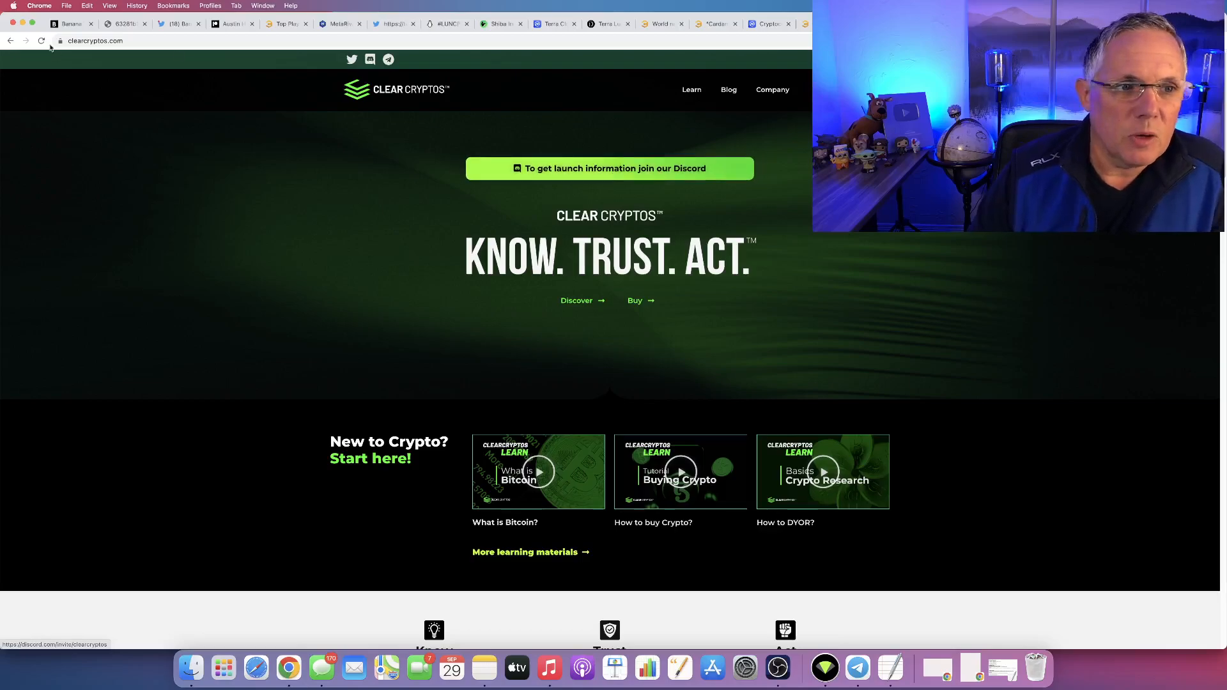
Open the ClearCryptos Discord server and go to the launch-announcements channel.
click(94, 41)
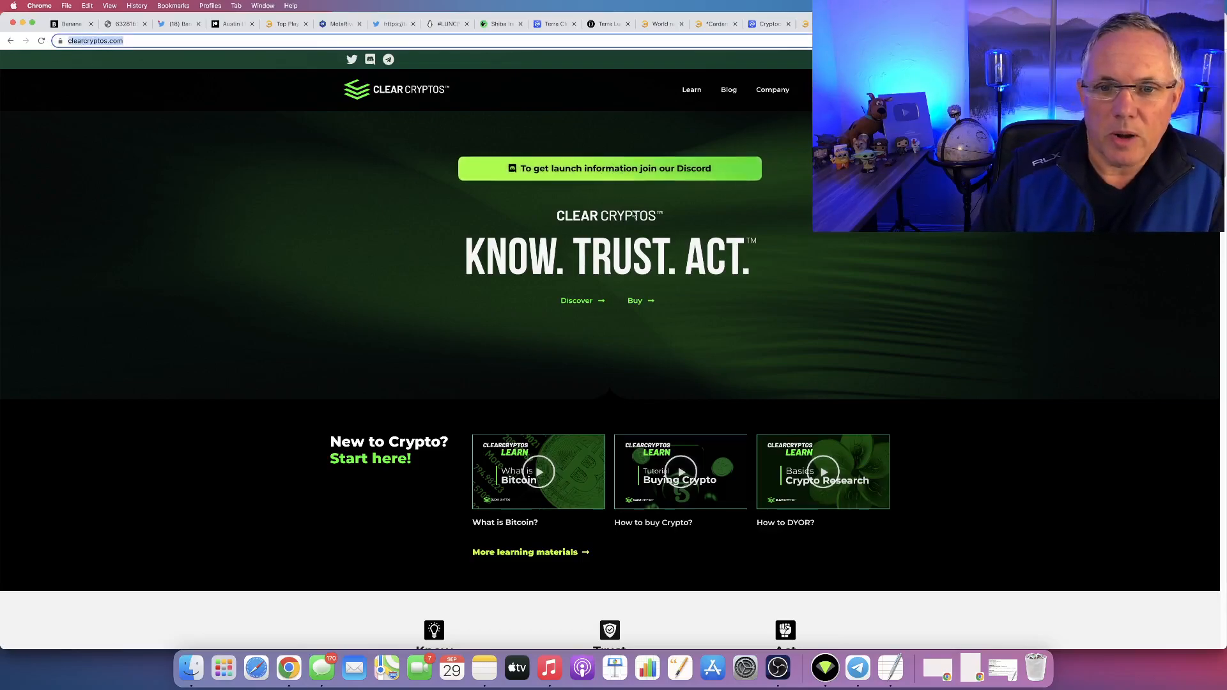
mouse_move(618, 168)
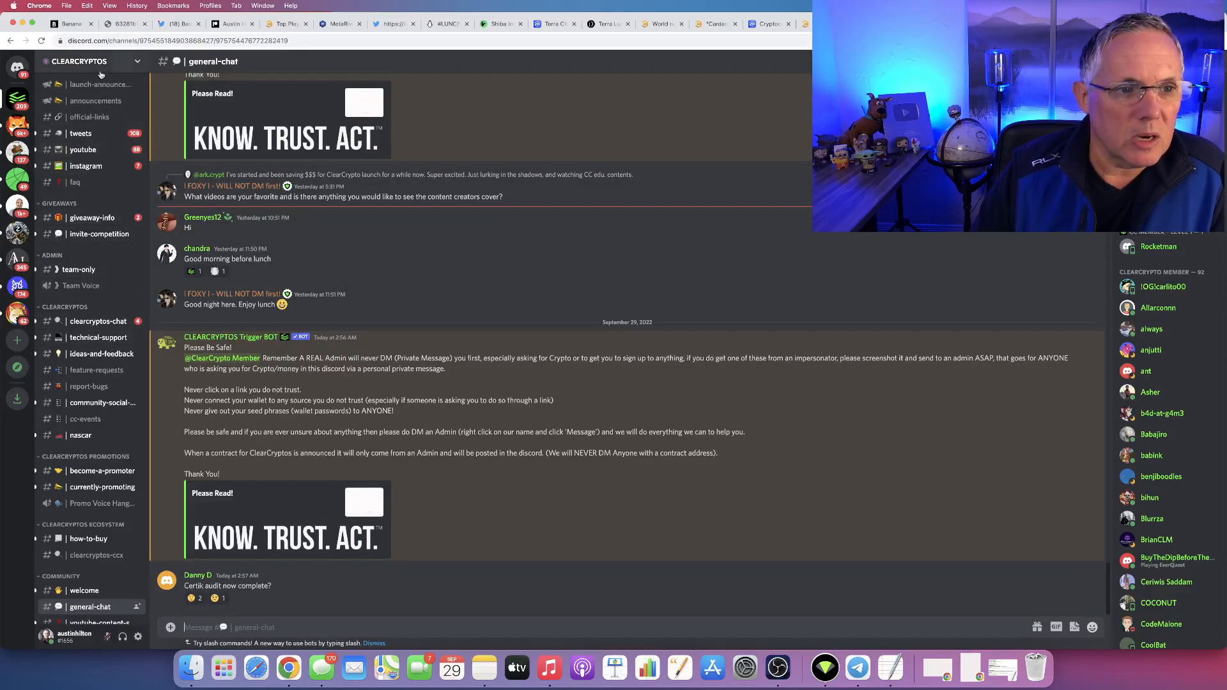
click(77, 60)
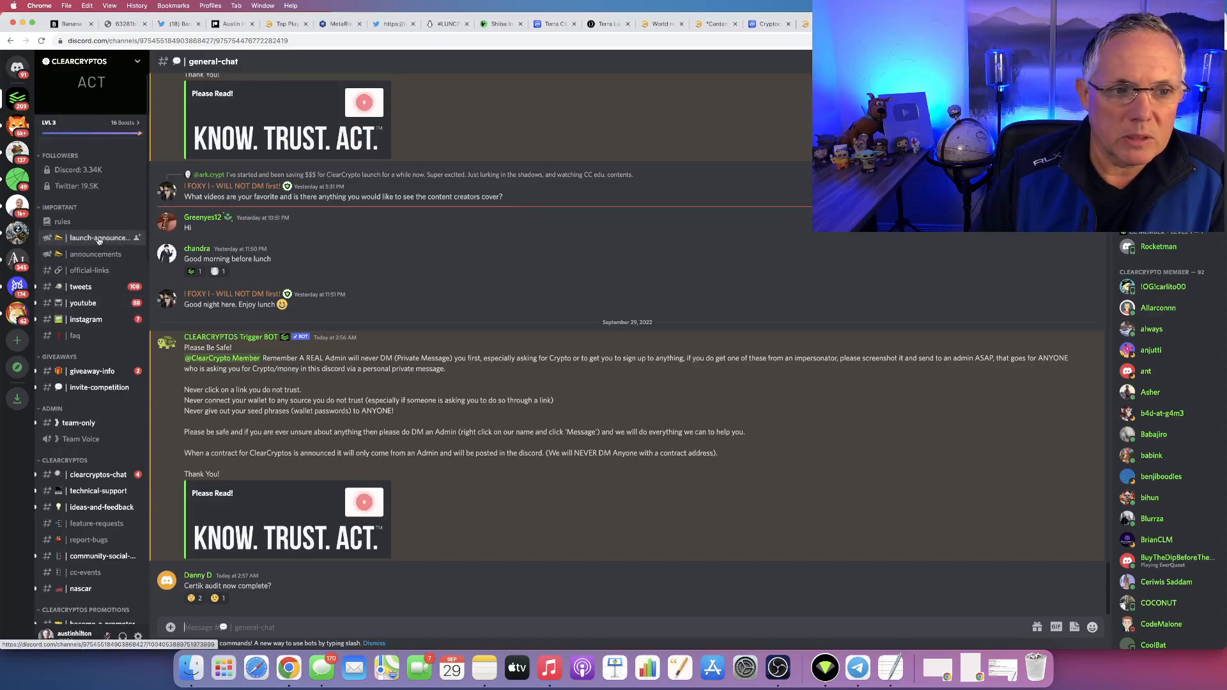
click(99, 237)
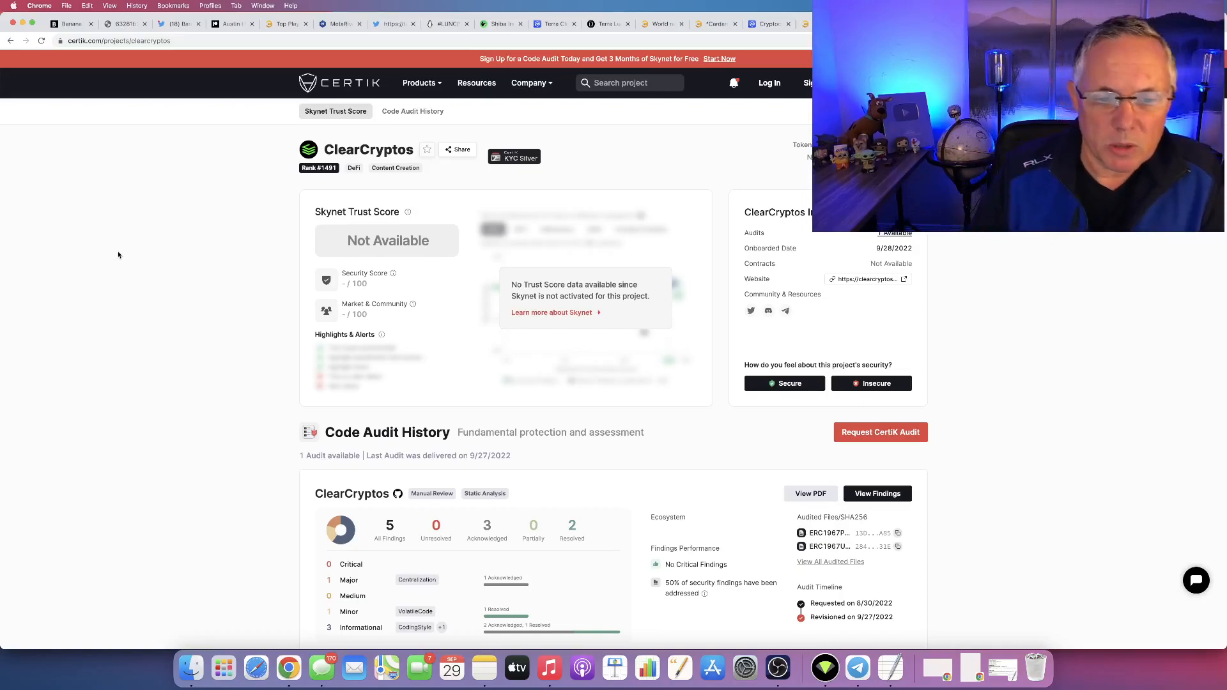
Scroll down CertiK's ClearCryptos project page toward the Code Audit History.
scroll(down, 3)
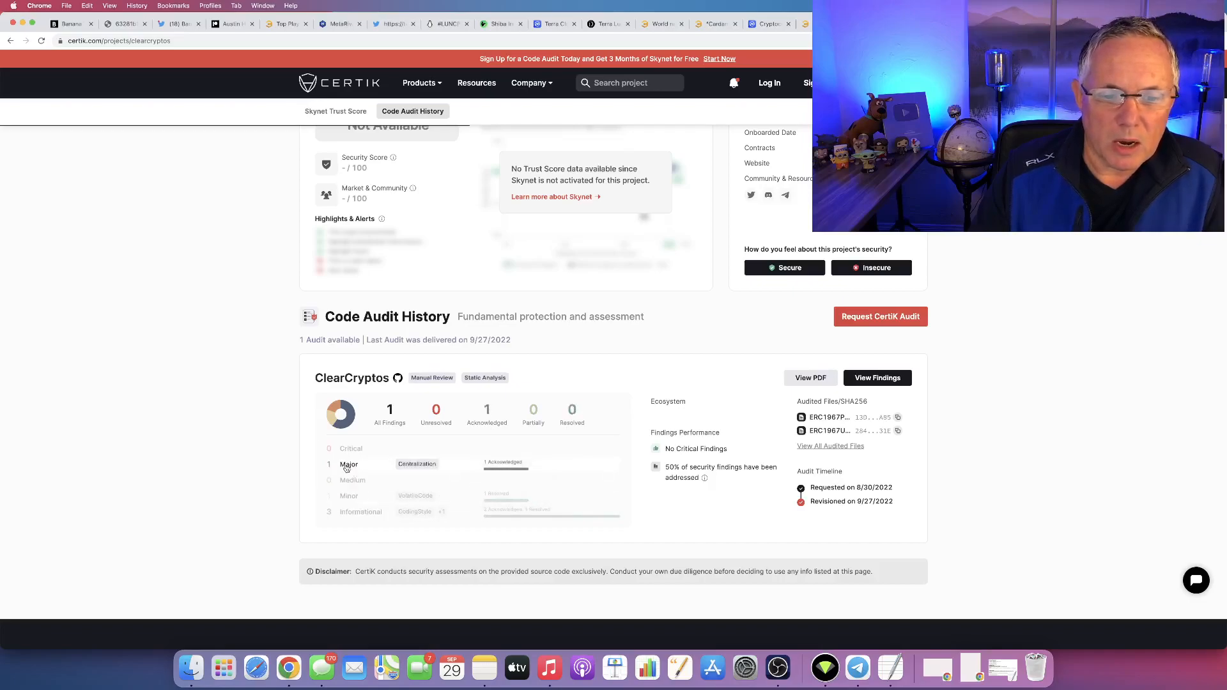
mouse_move(505, 466)
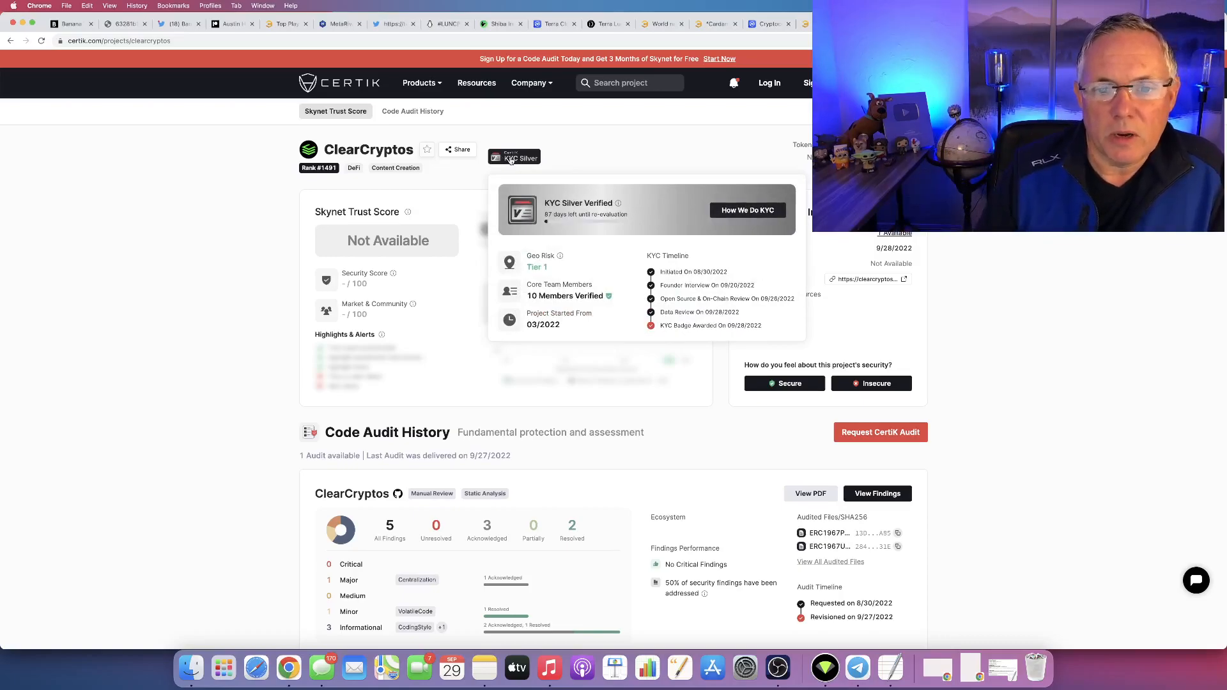
mouse_move(583, 271)
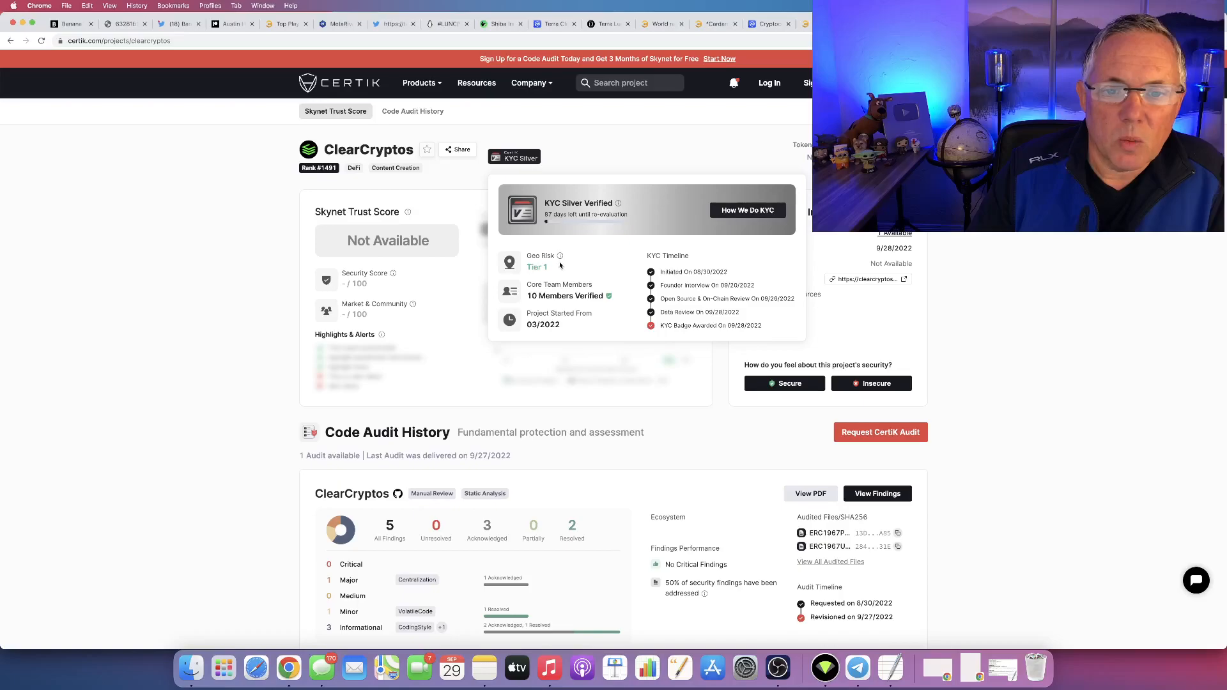
mouse_move(559, 255)
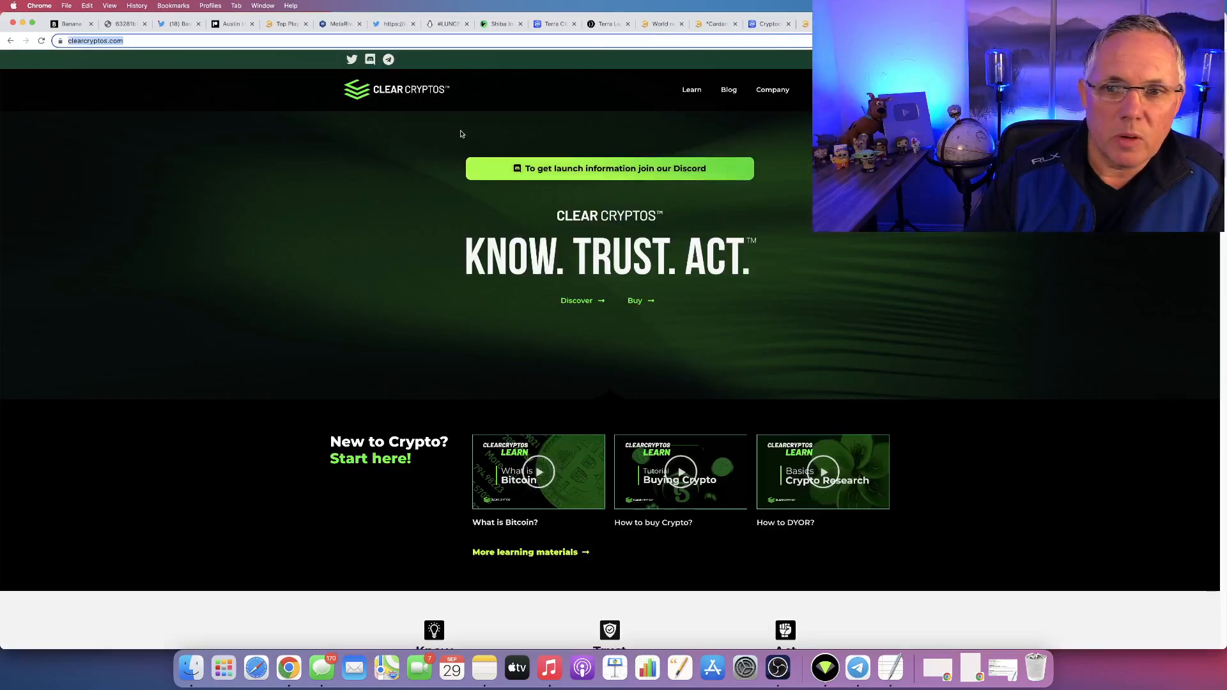
mouse_move(771, 89)
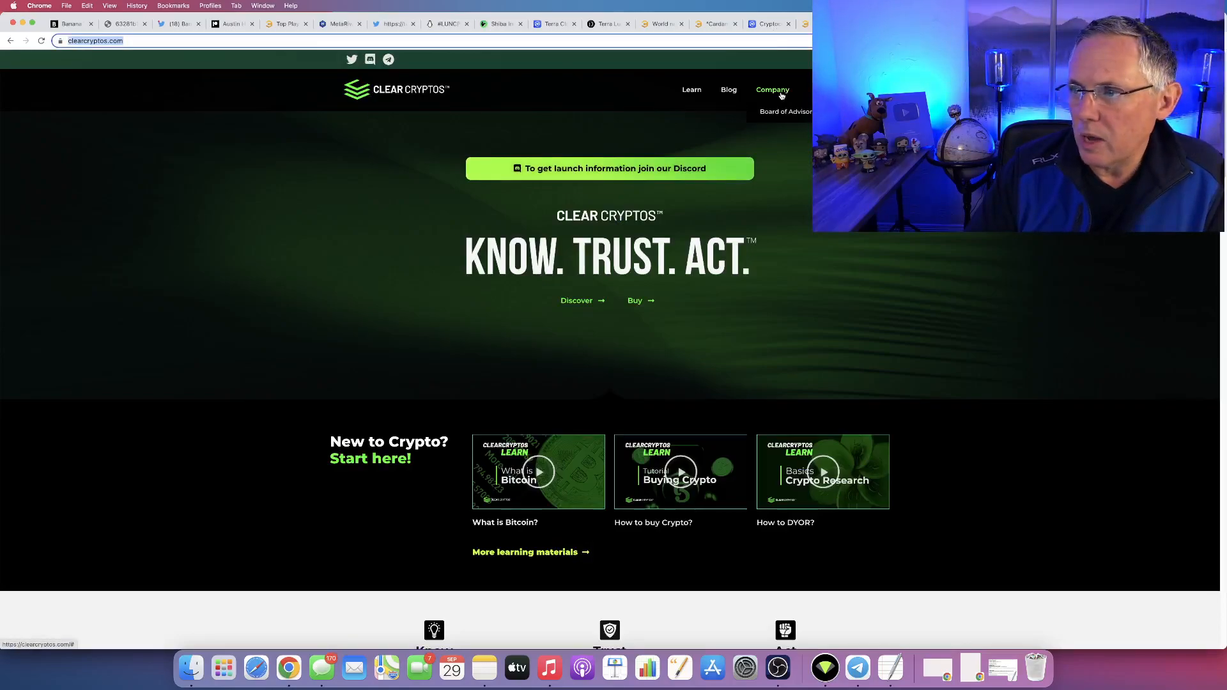
Open the Board of Advisors page and read the first advisor bios, highlighting some text.
click(785, 111)
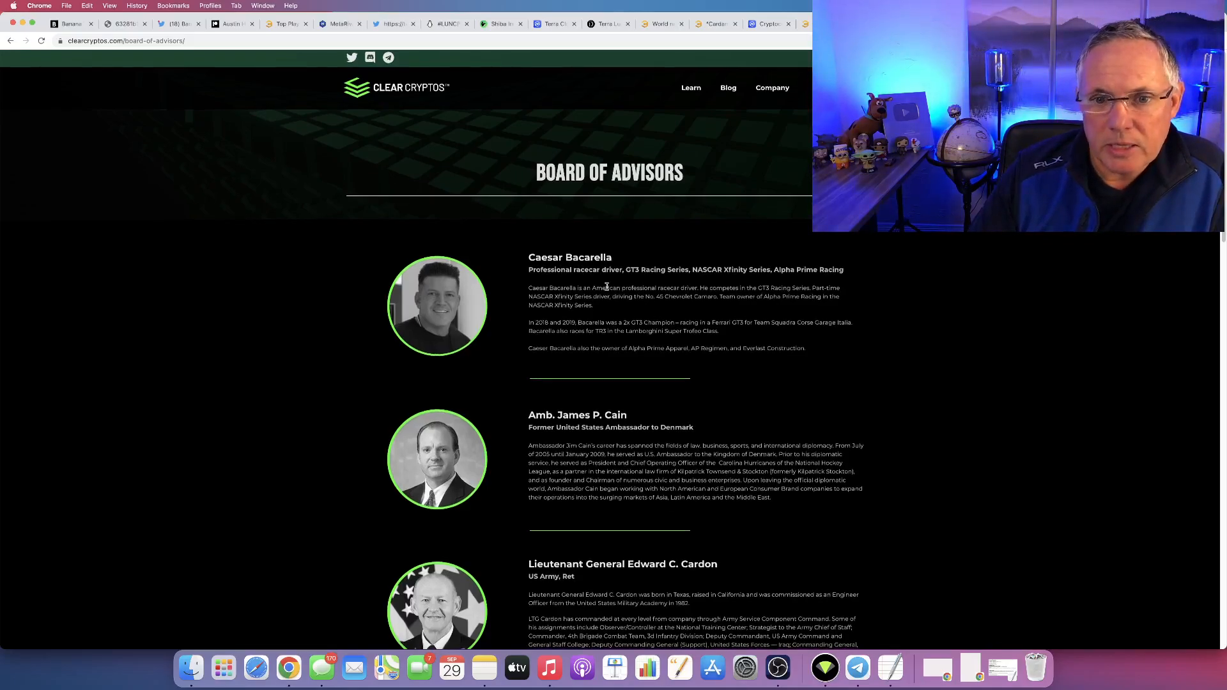
mouse_move(579, 314)
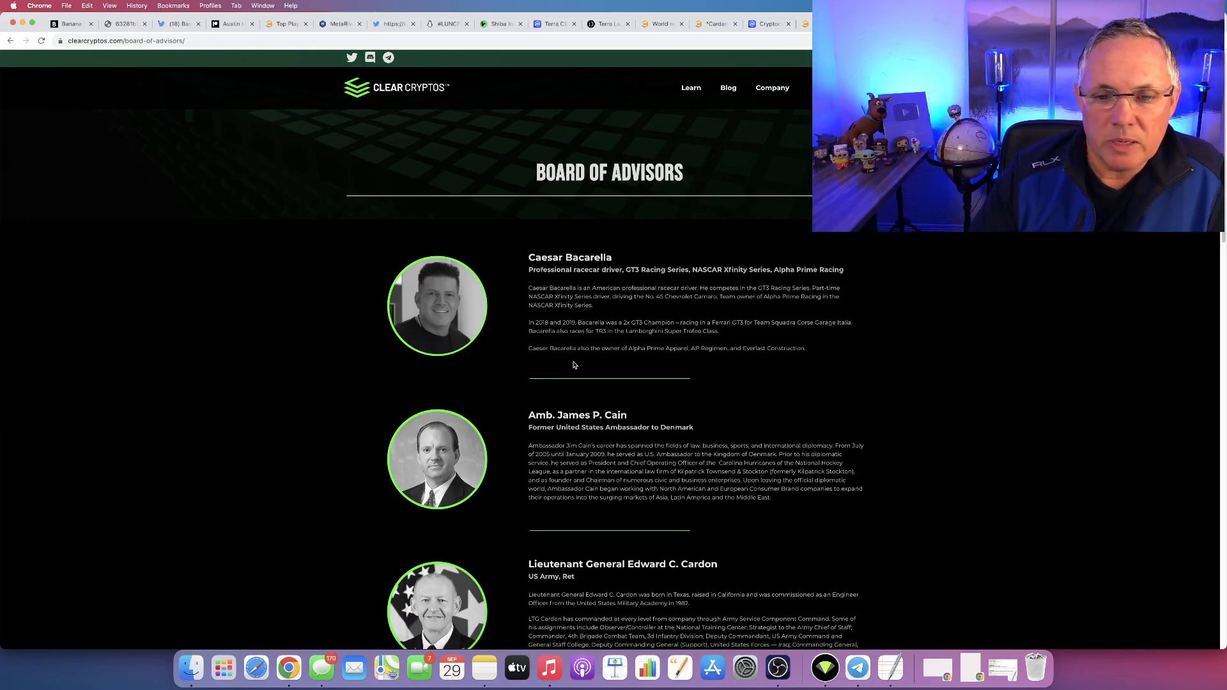
scroll(down, 3)
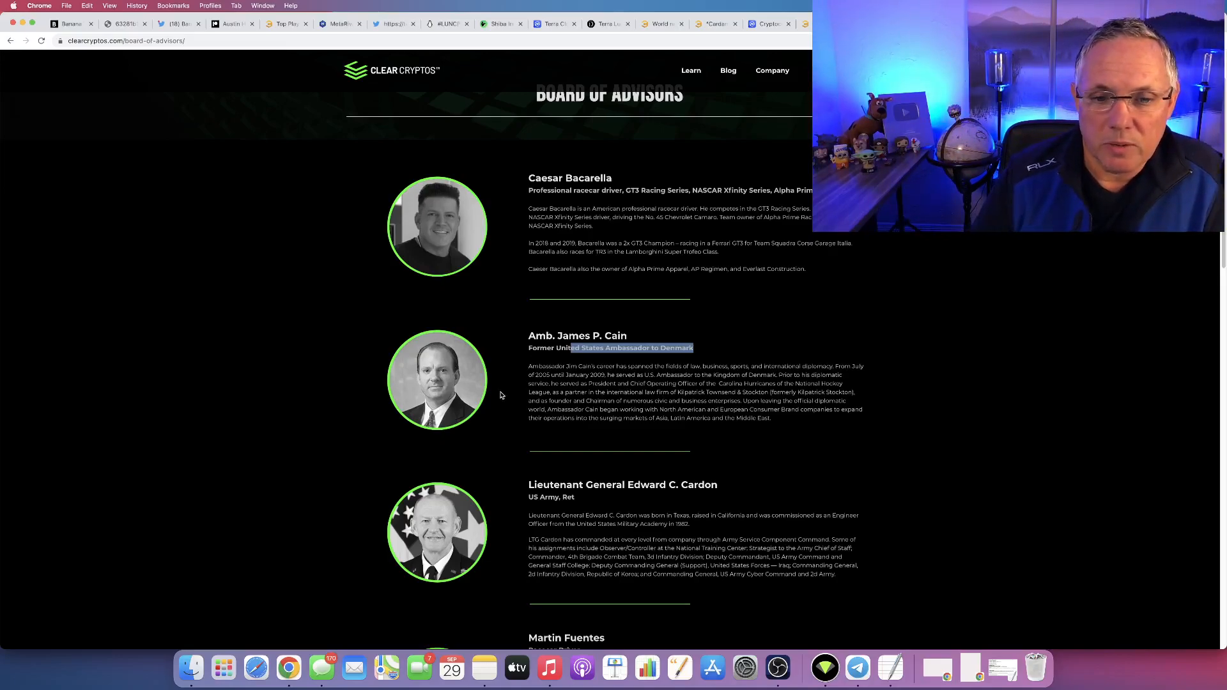
mouse_move(693, 405)
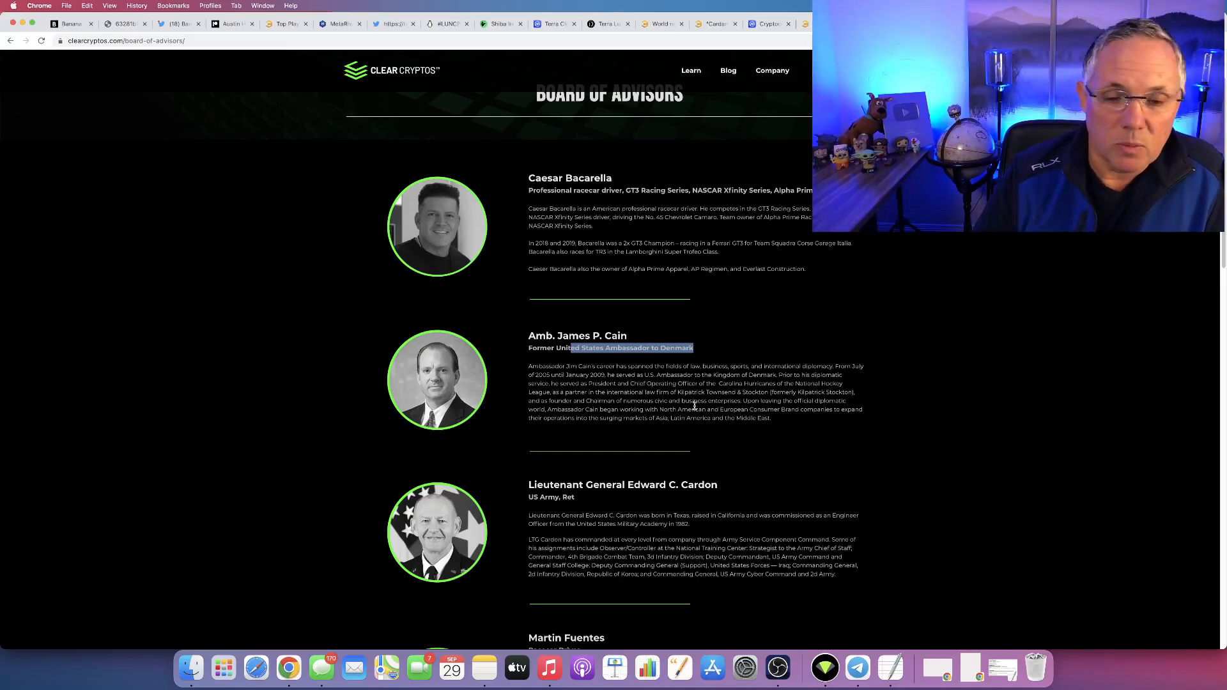
scroll(down, 3)
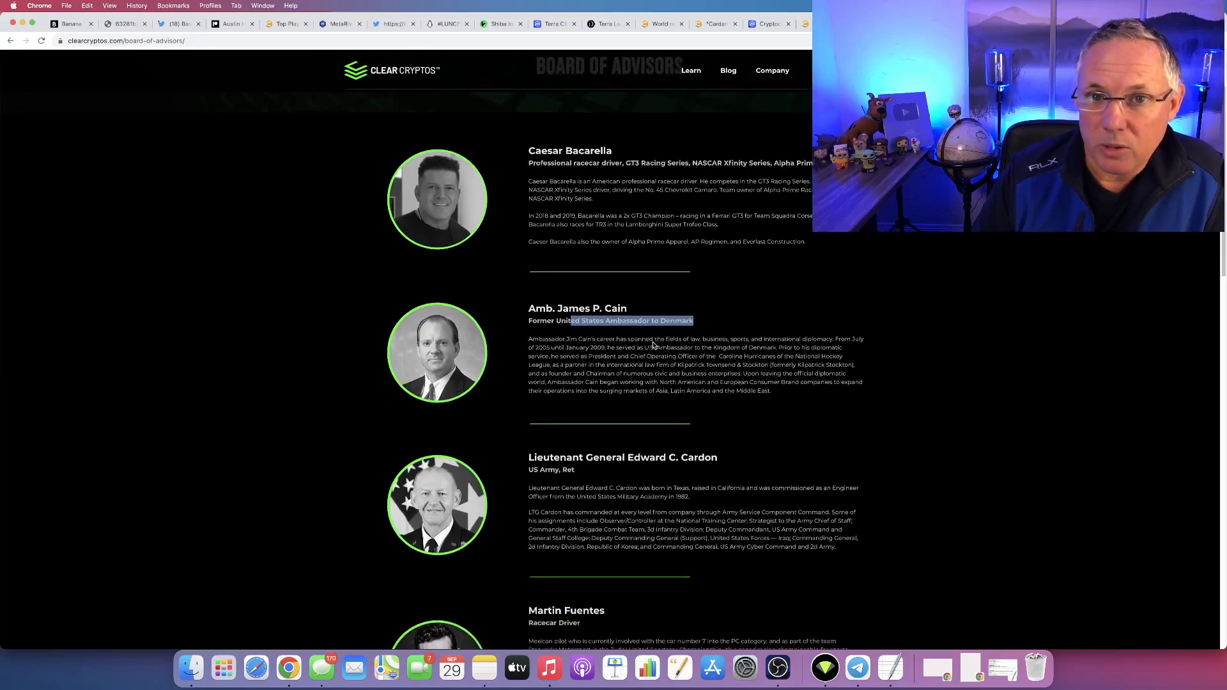
scroll(down, 3)
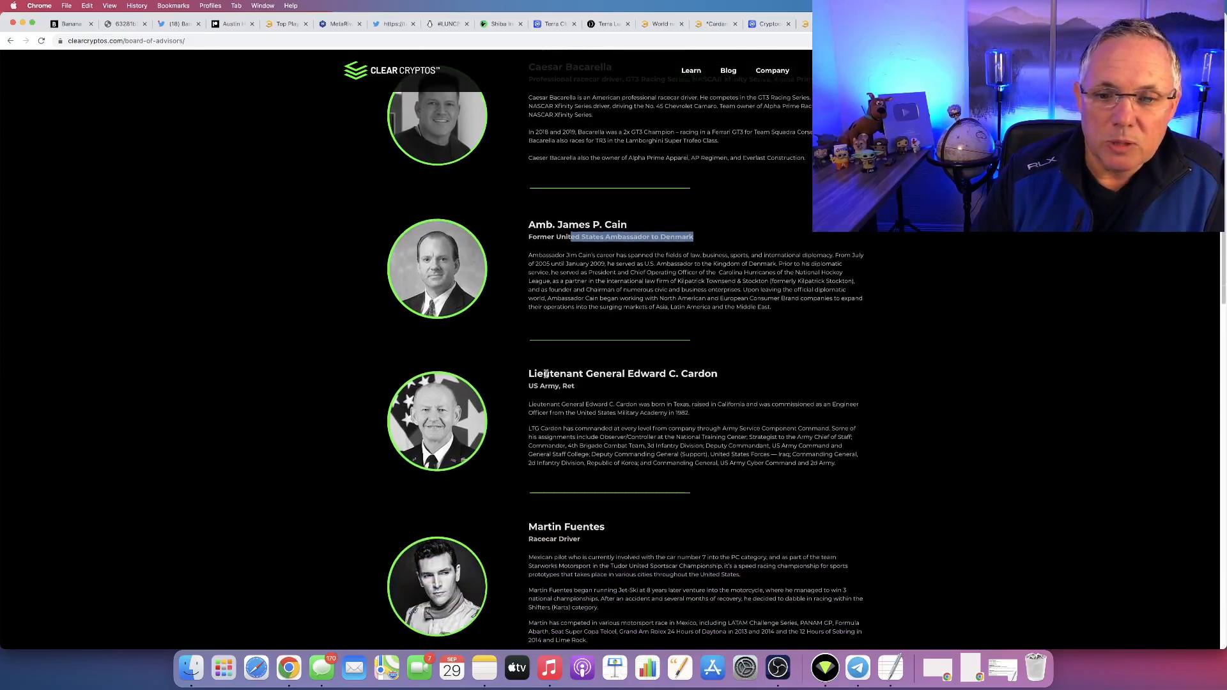
drag(575, 373, 704, 373)
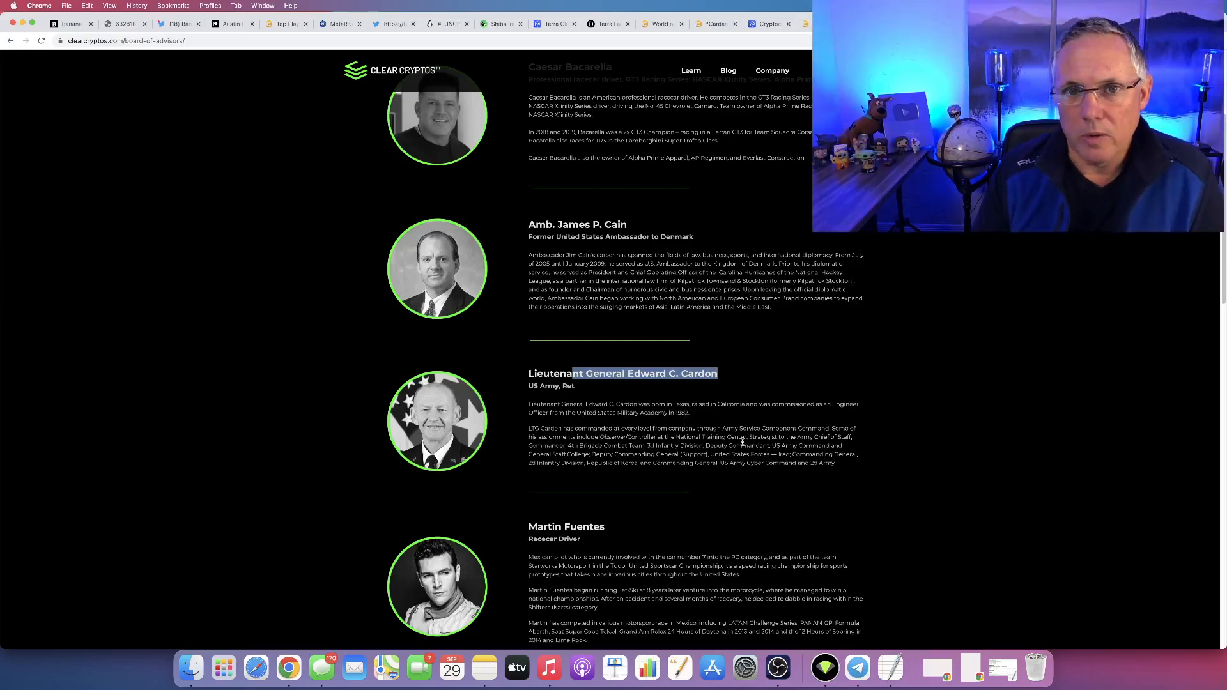
Scroll through the middle advisor profiles down to Juan A. Pujadas and Mike Smith.
scroll(down, 3)
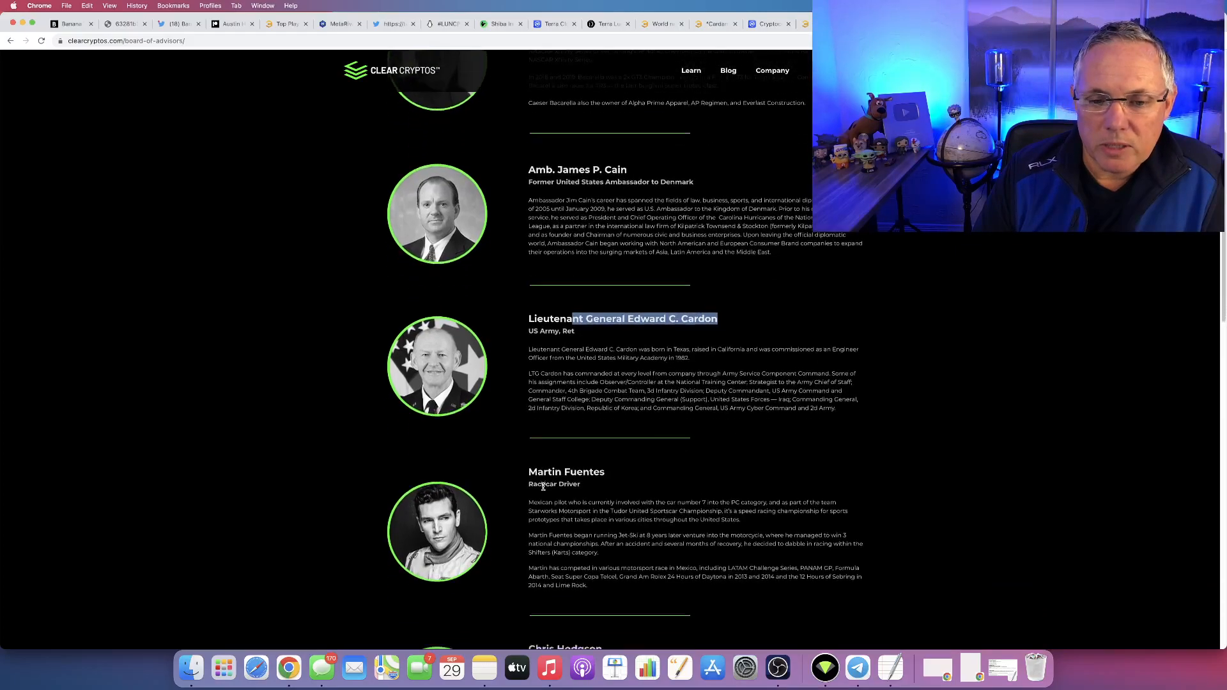
scroll(down, 3)
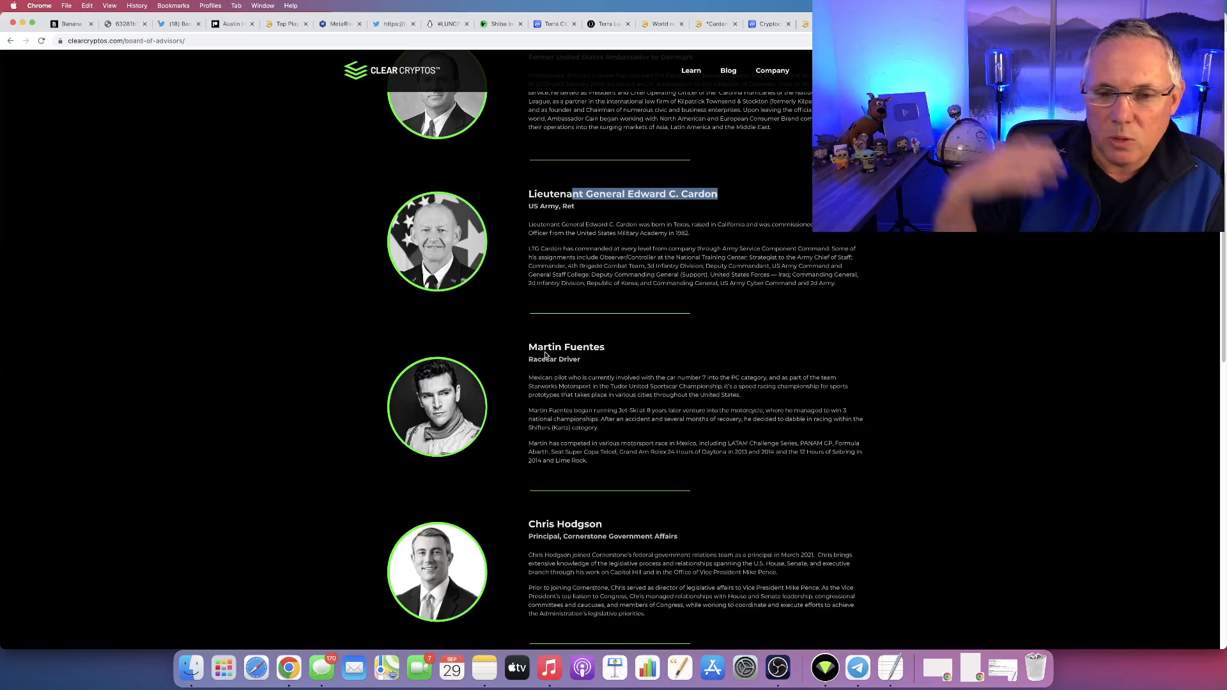
scroll(down, 3)
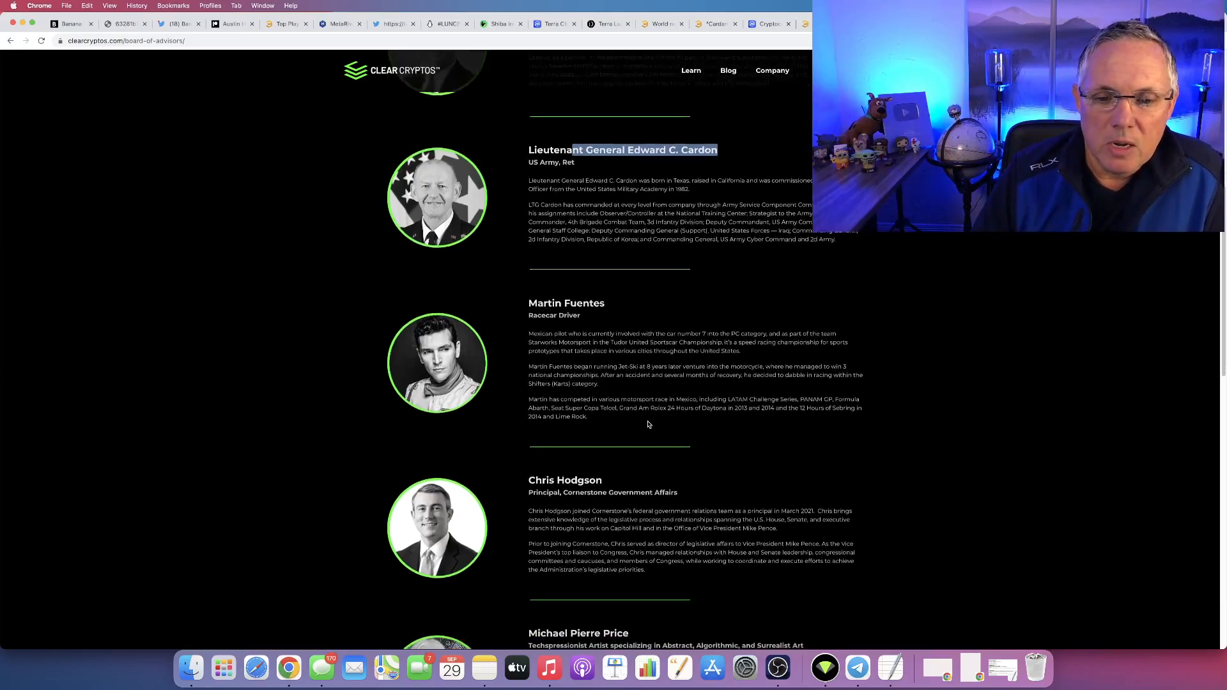
scroll(down, 3)
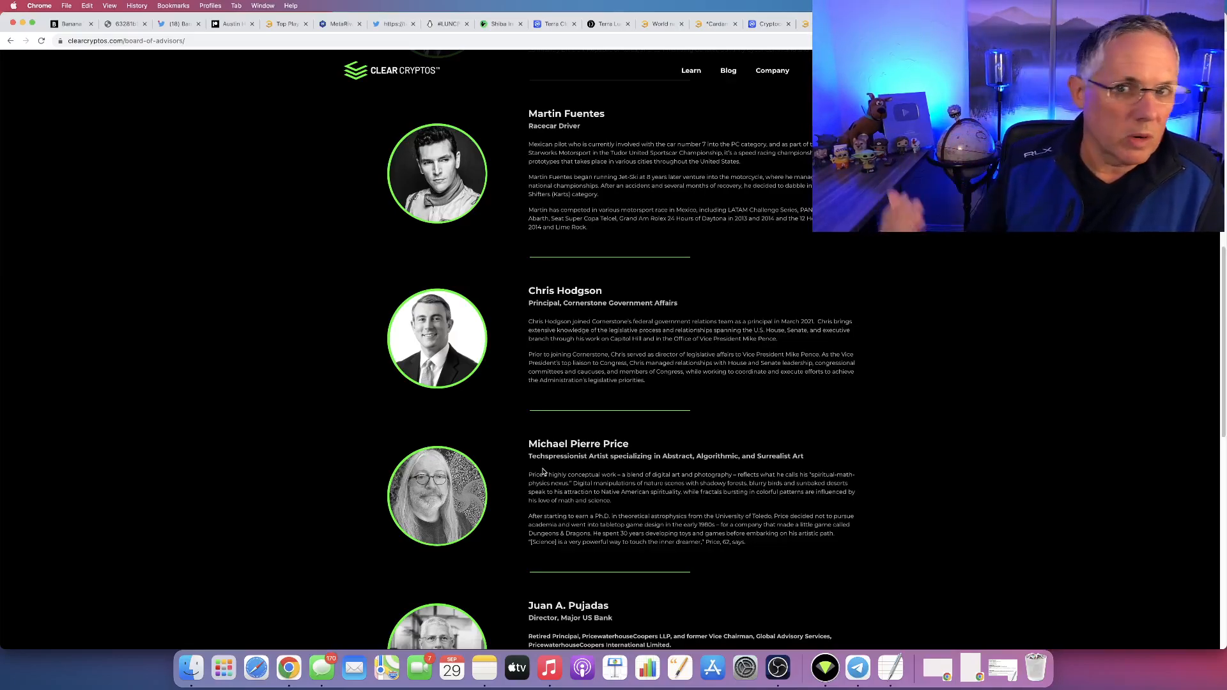
scroll(down, 3)
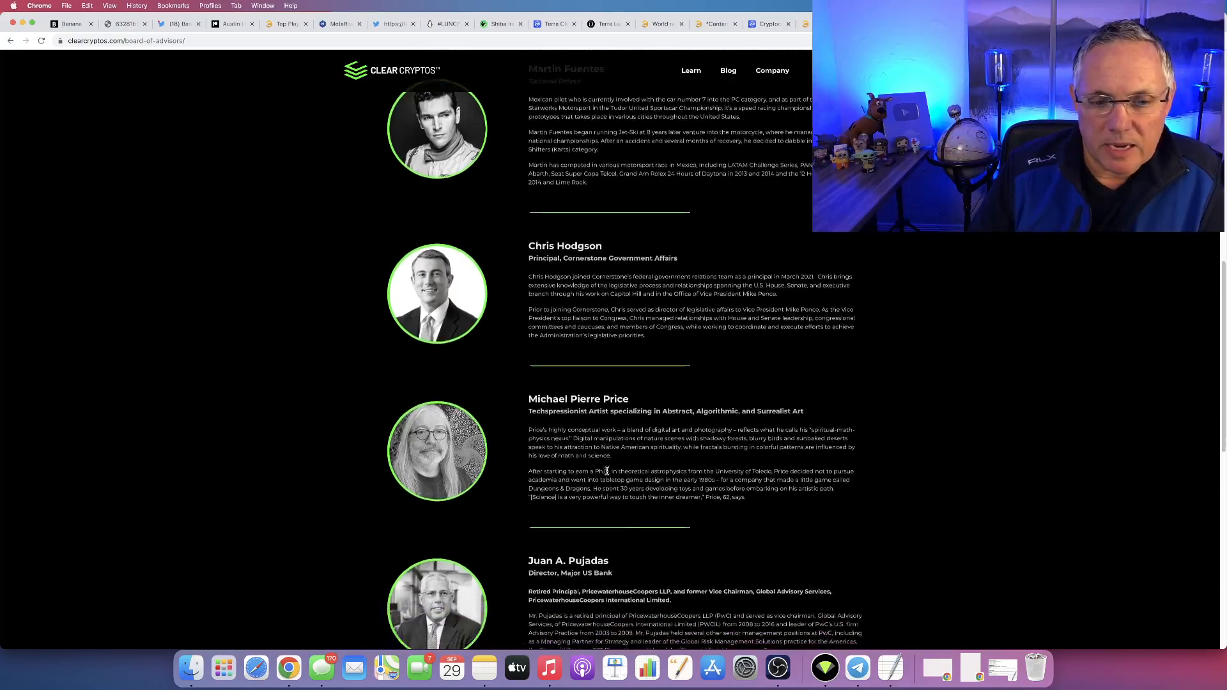
scroll(down, 3)
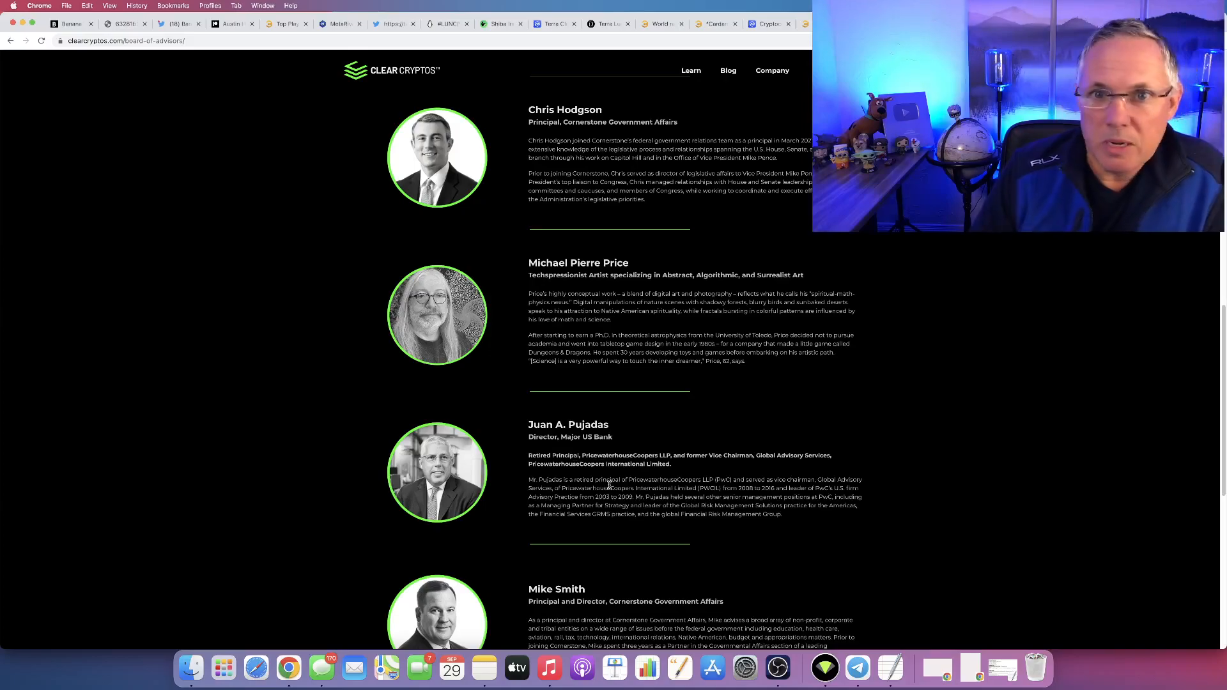
Highlight the OLYMPIA presidency bio and scroll to Dan Solomon and Chris Swecker.
scroll(down, 3)
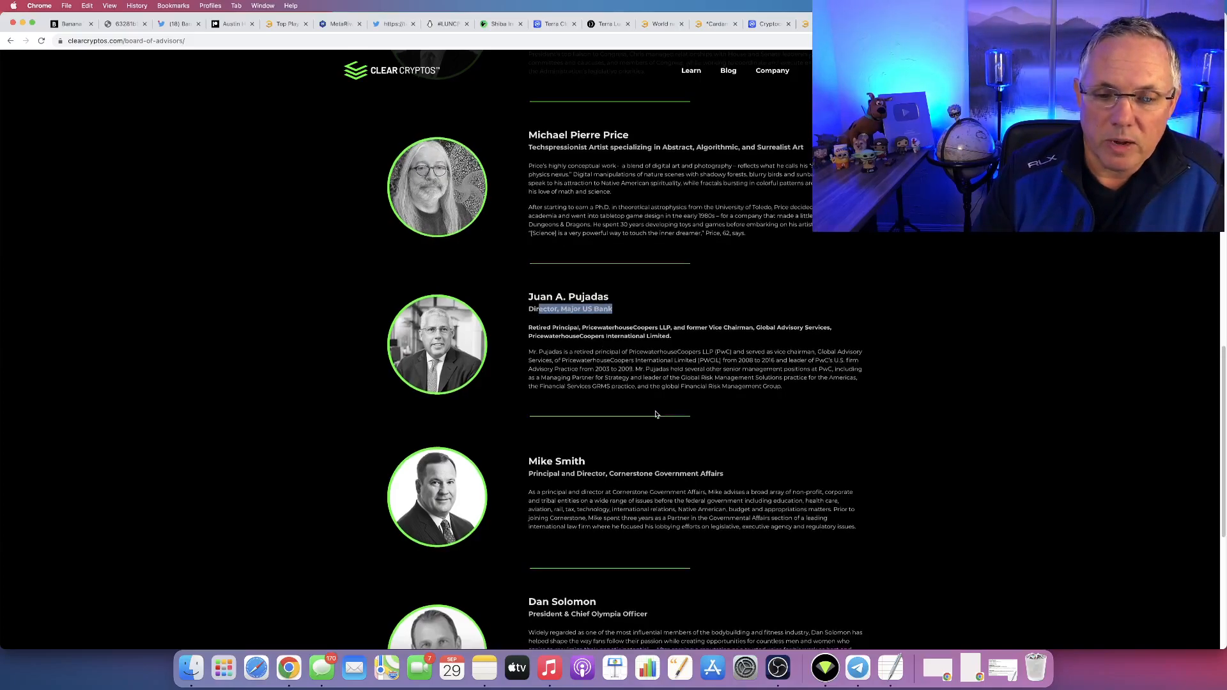
scroll(down, 3)
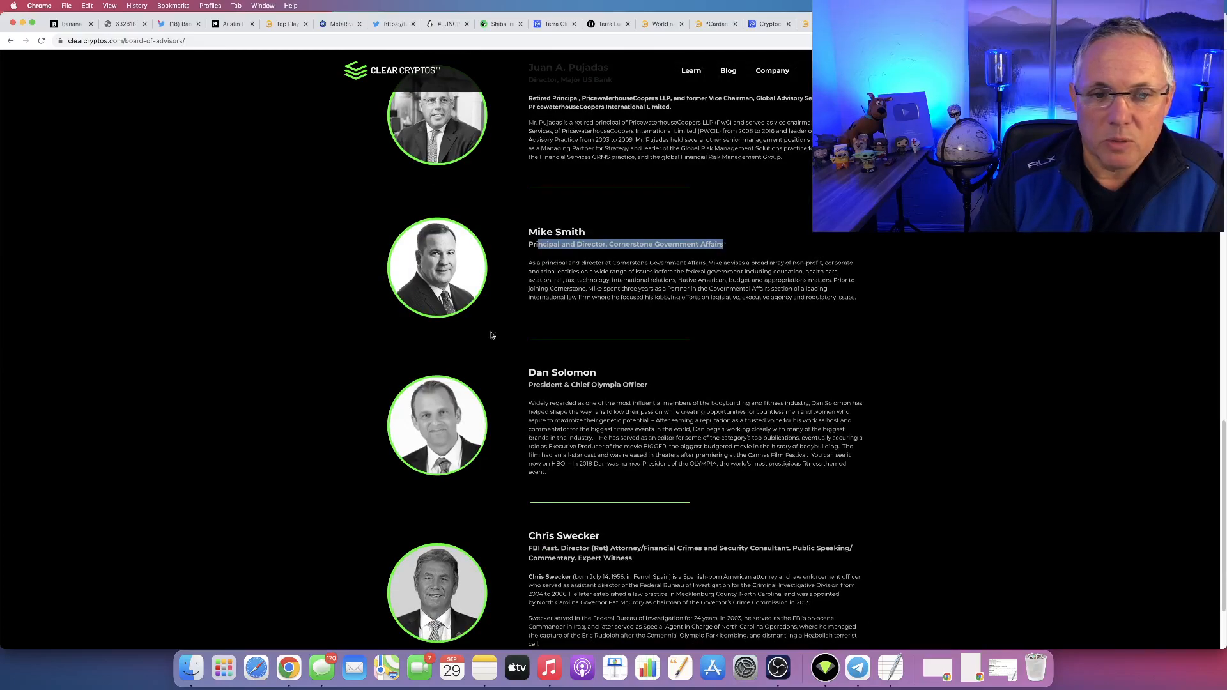
mouse_move(614, 305)
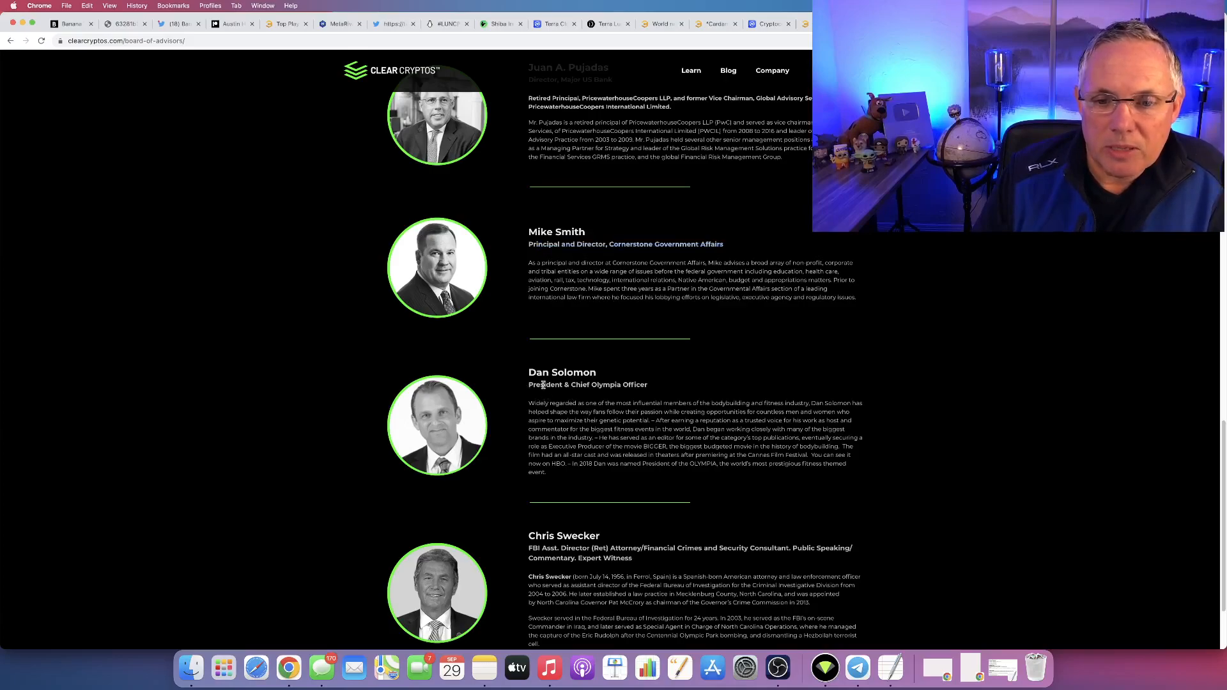
drag(545, 384, 646, 384)
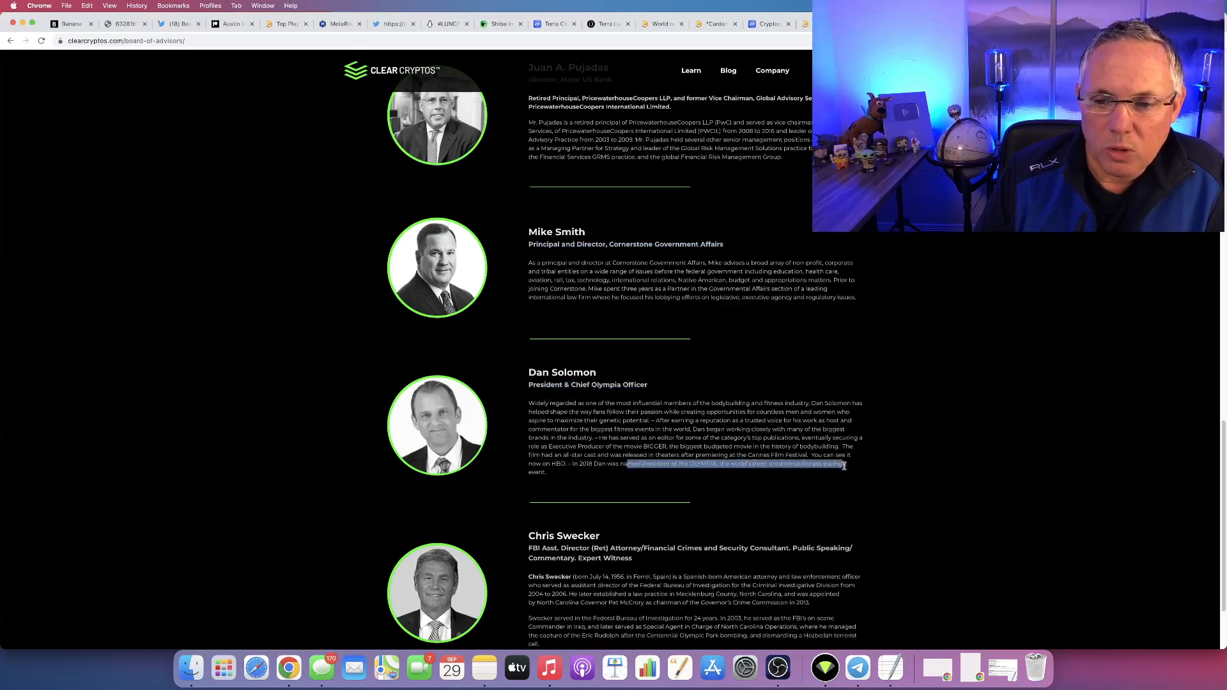
drag(844, 464, 545, 473)
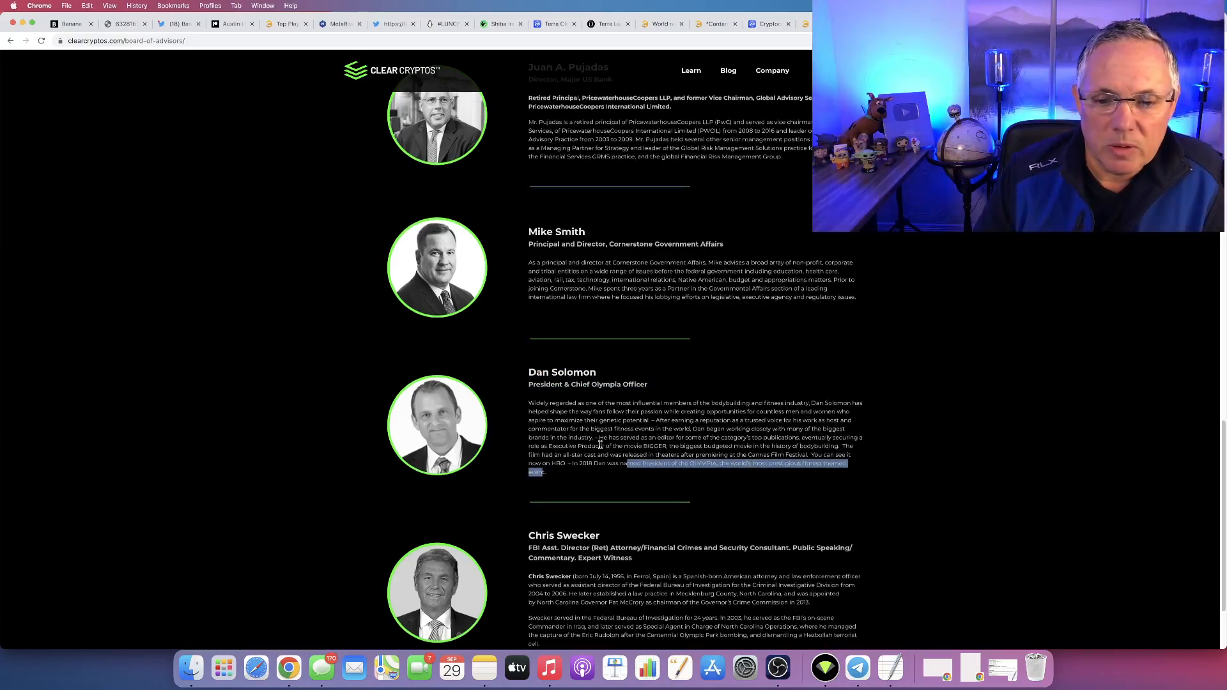
scroll(down, 3)
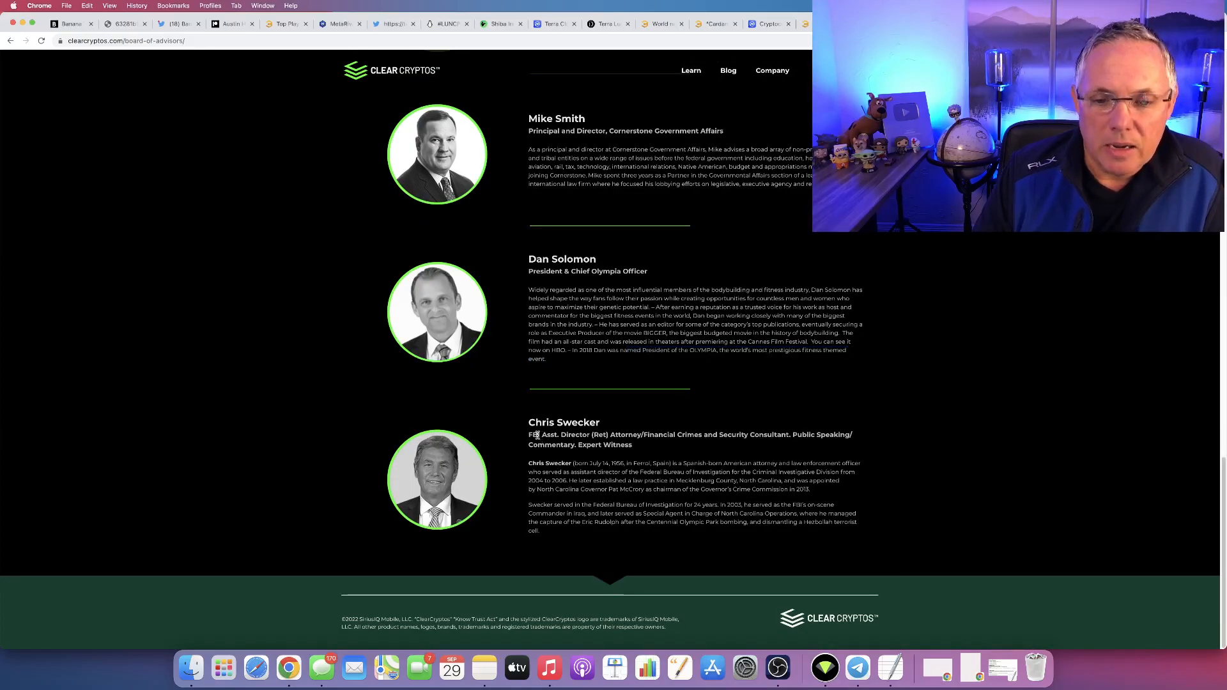
double_click(538, 435)
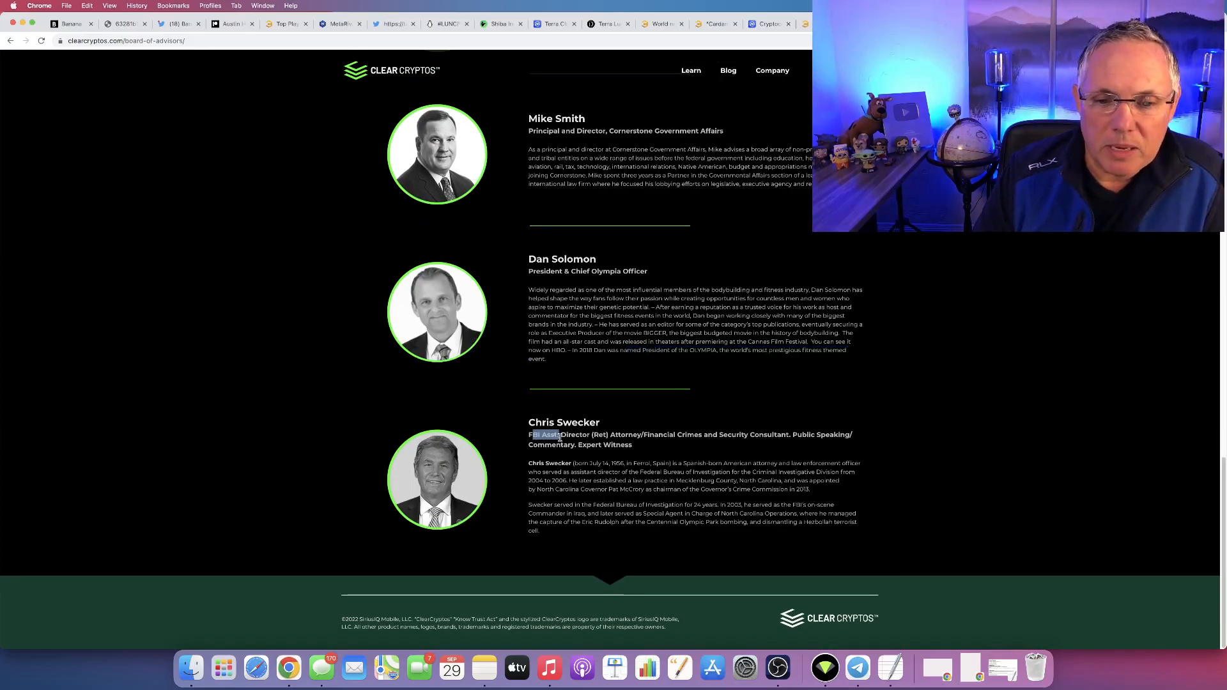
drag(560, 435, 626, 435)
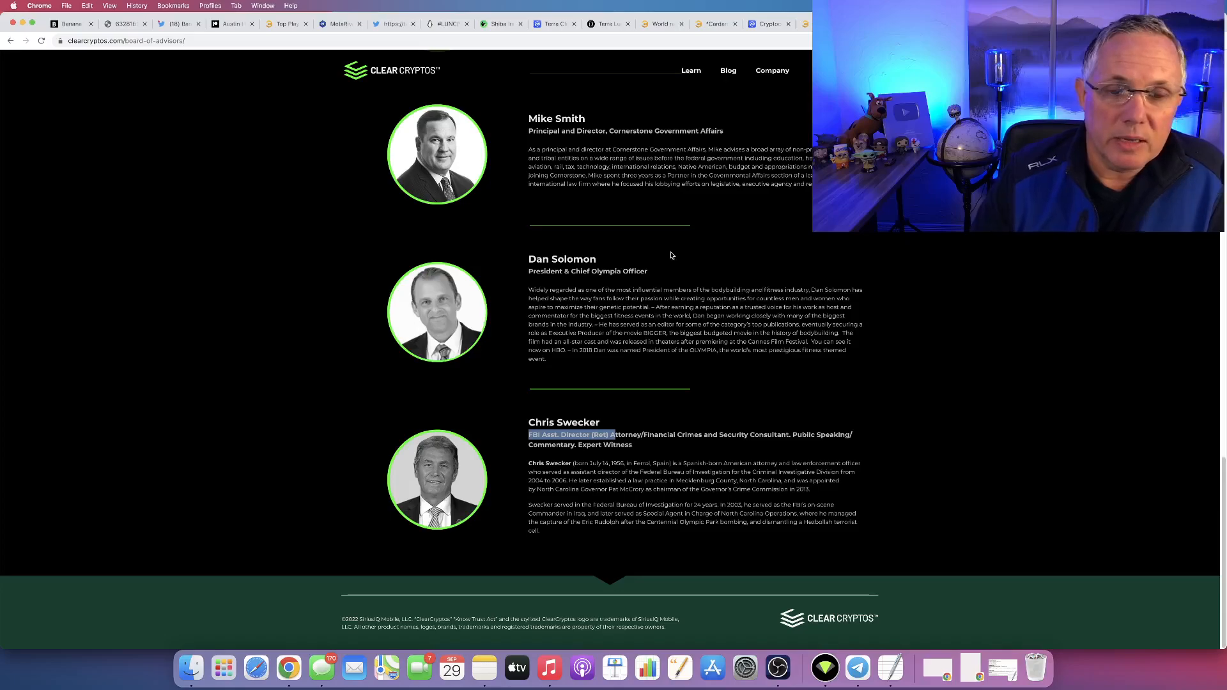
mouse_move(651, 262)
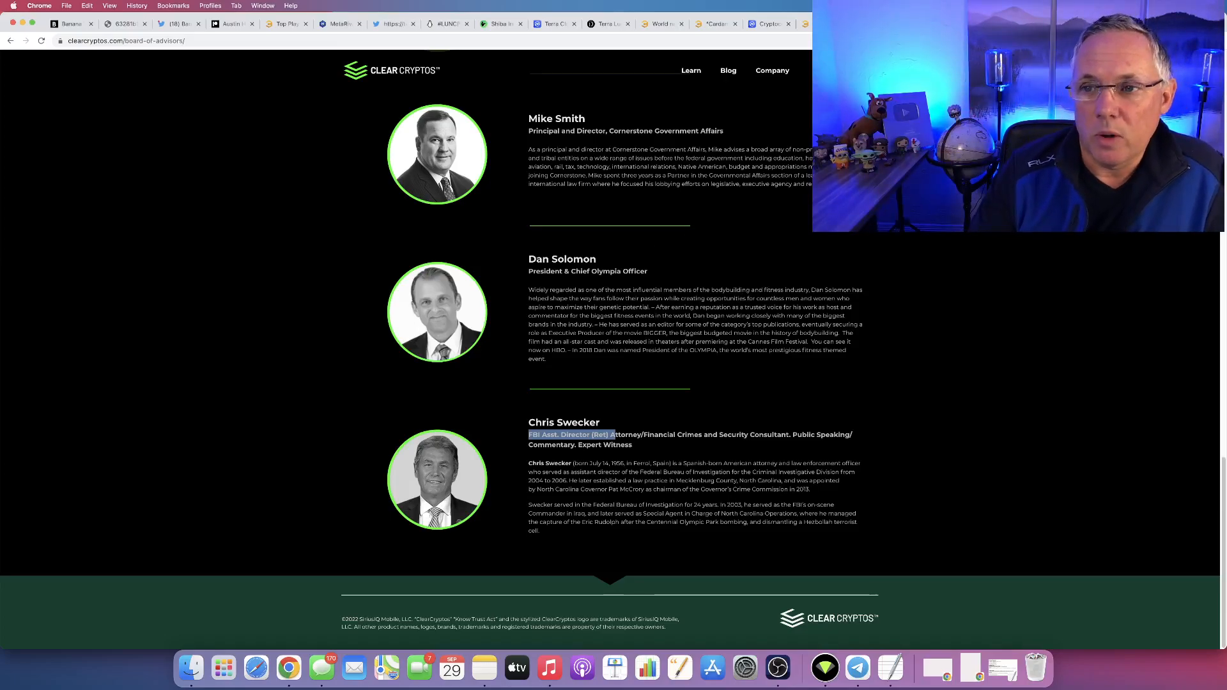
click(391, 70)
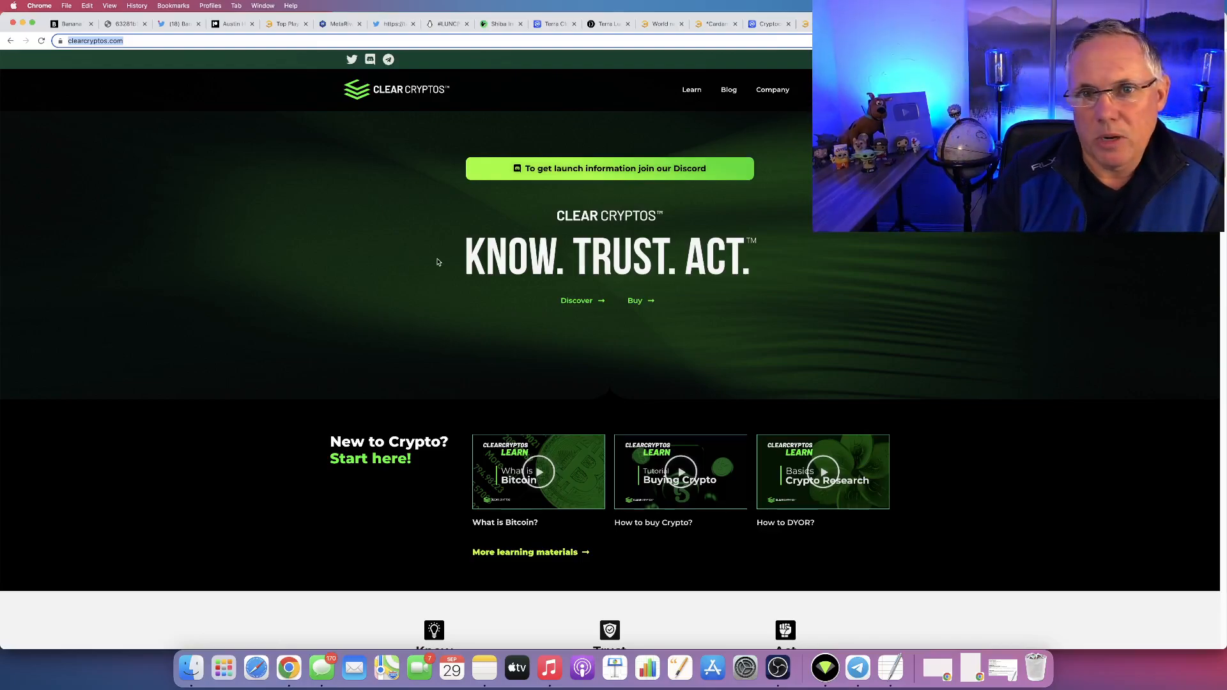
mouse_move(461, 279)
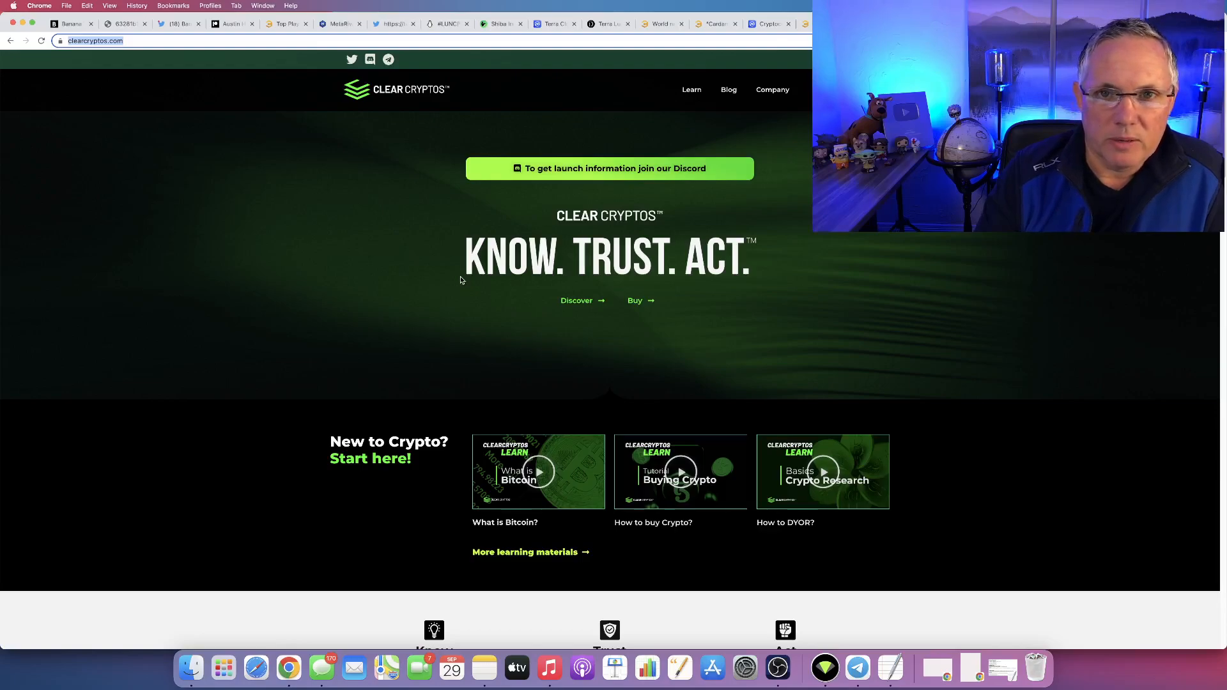